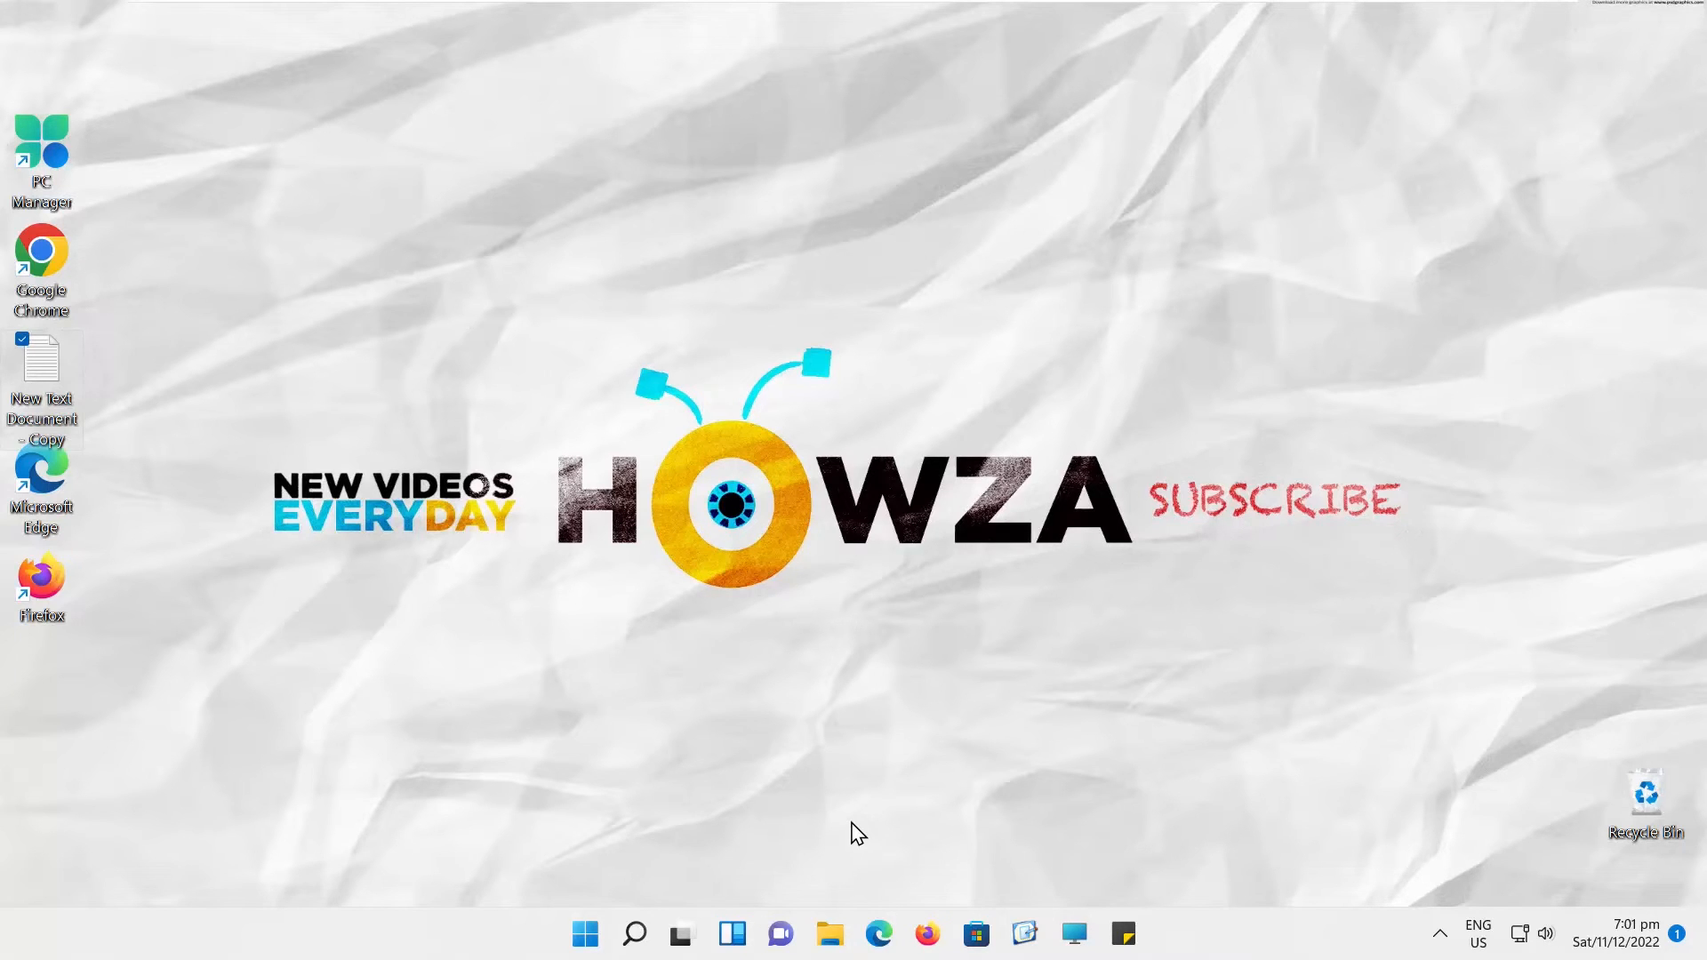
mouse_move(589, 941)
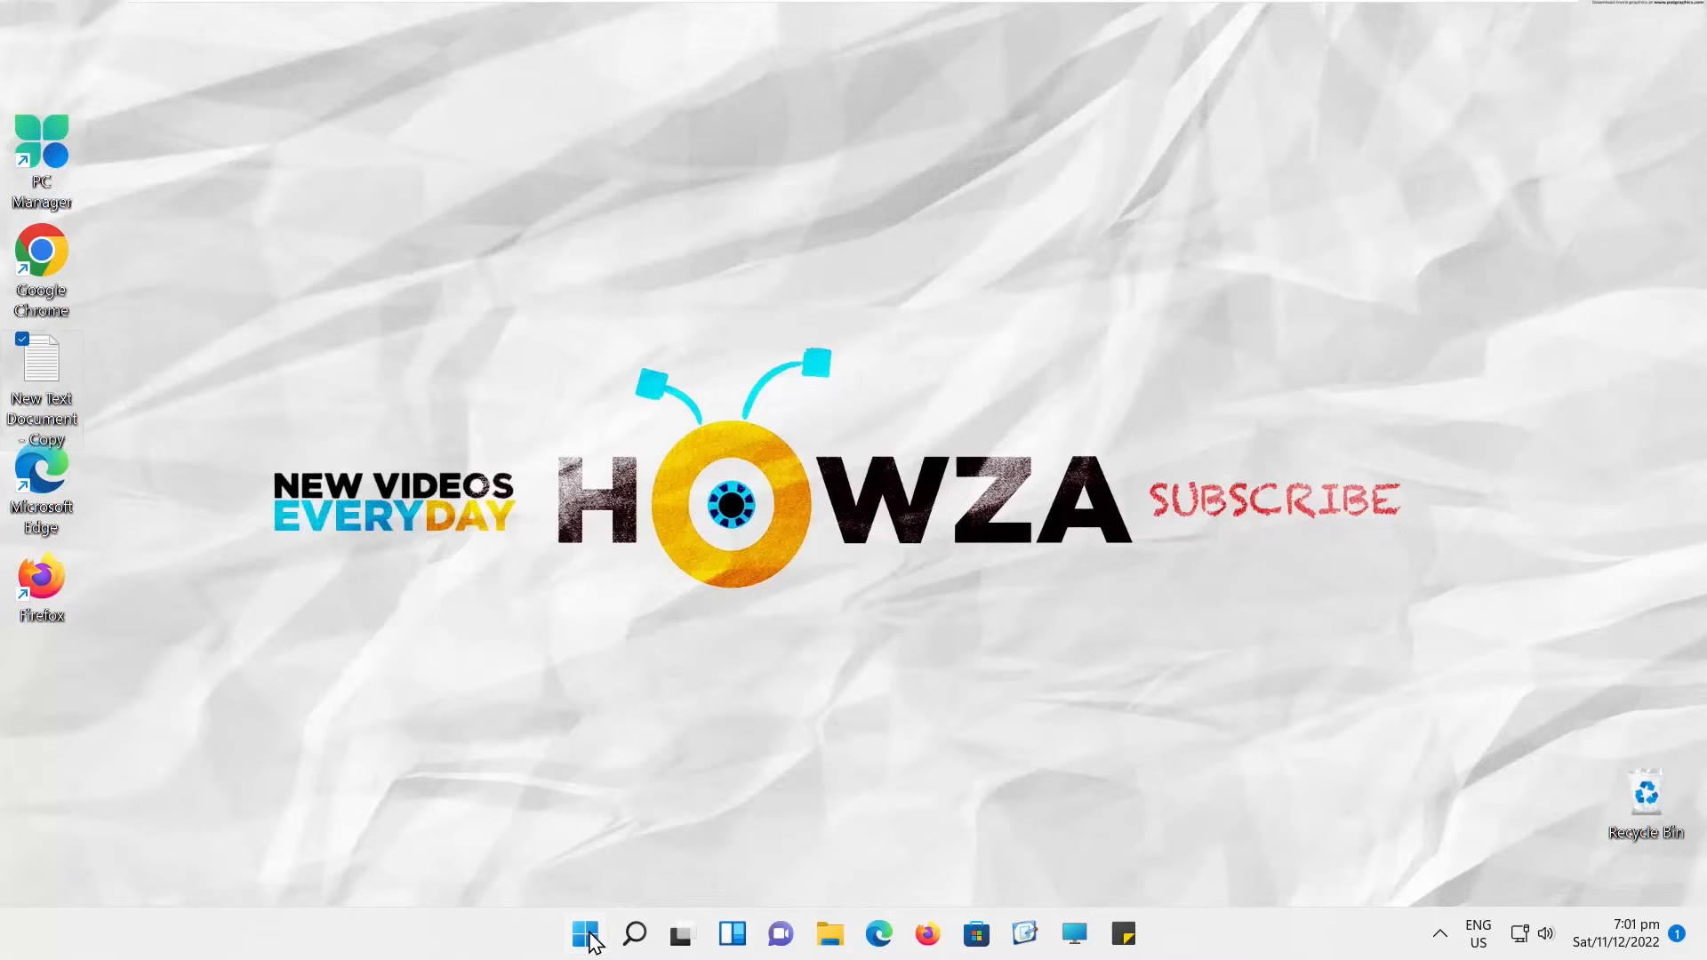
Launch Settings from the Start menu's pinned apps.
left_click(584, 933)
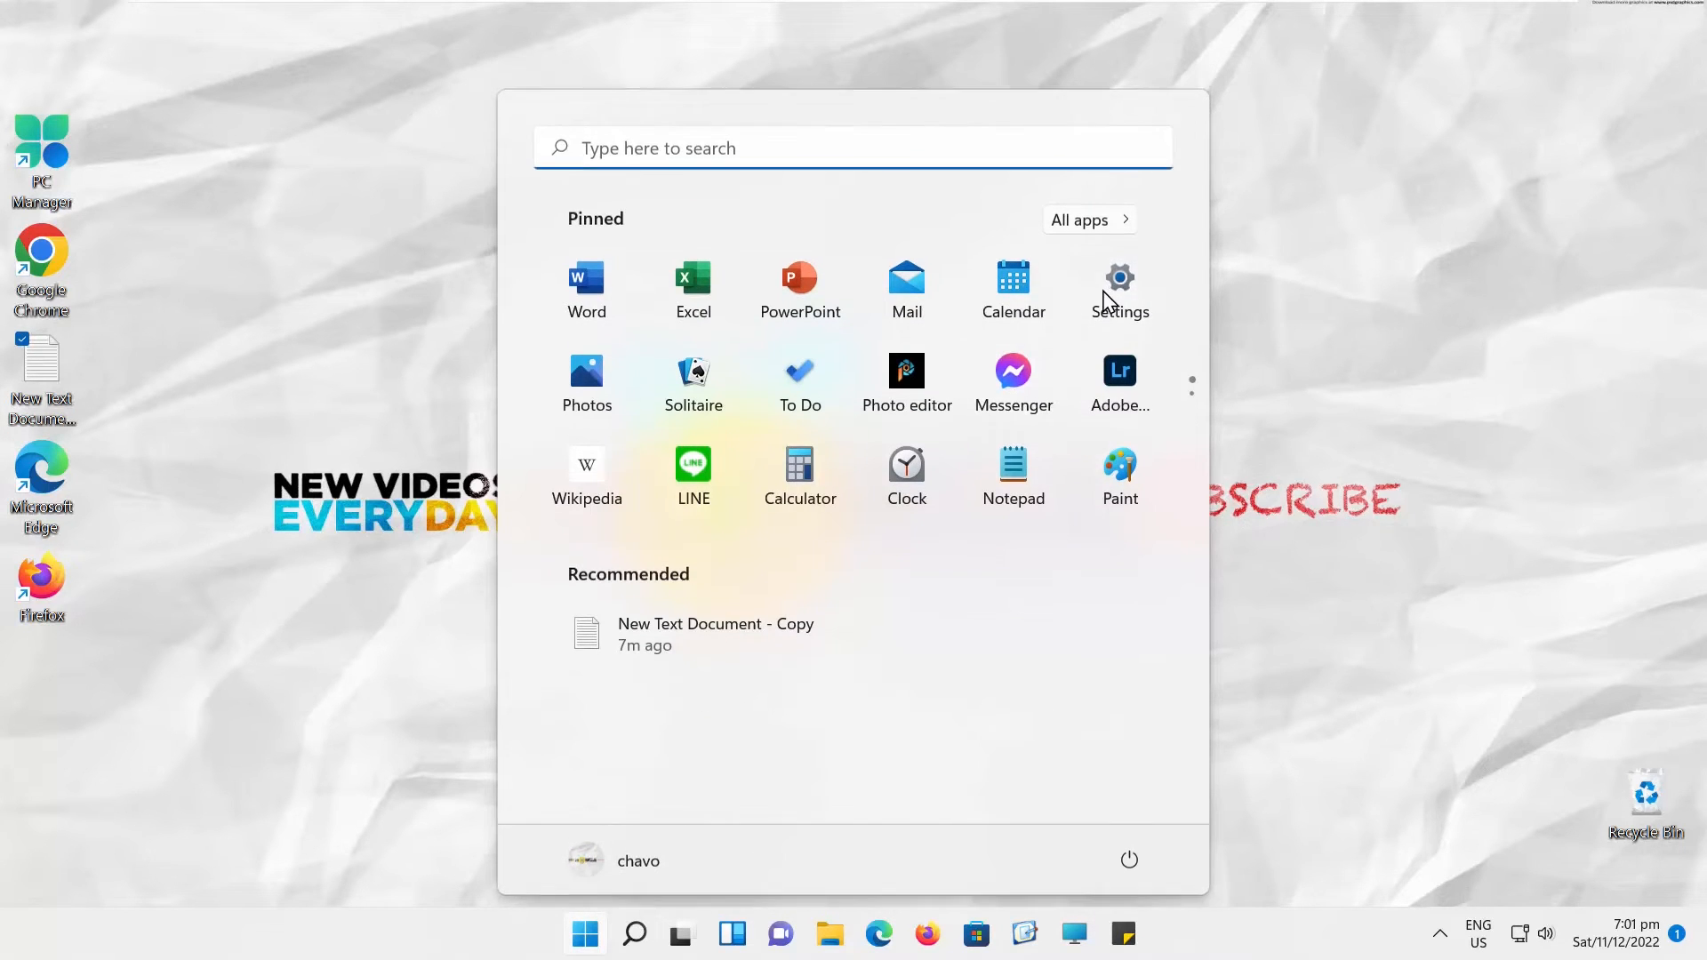
left_click(1120, 277)
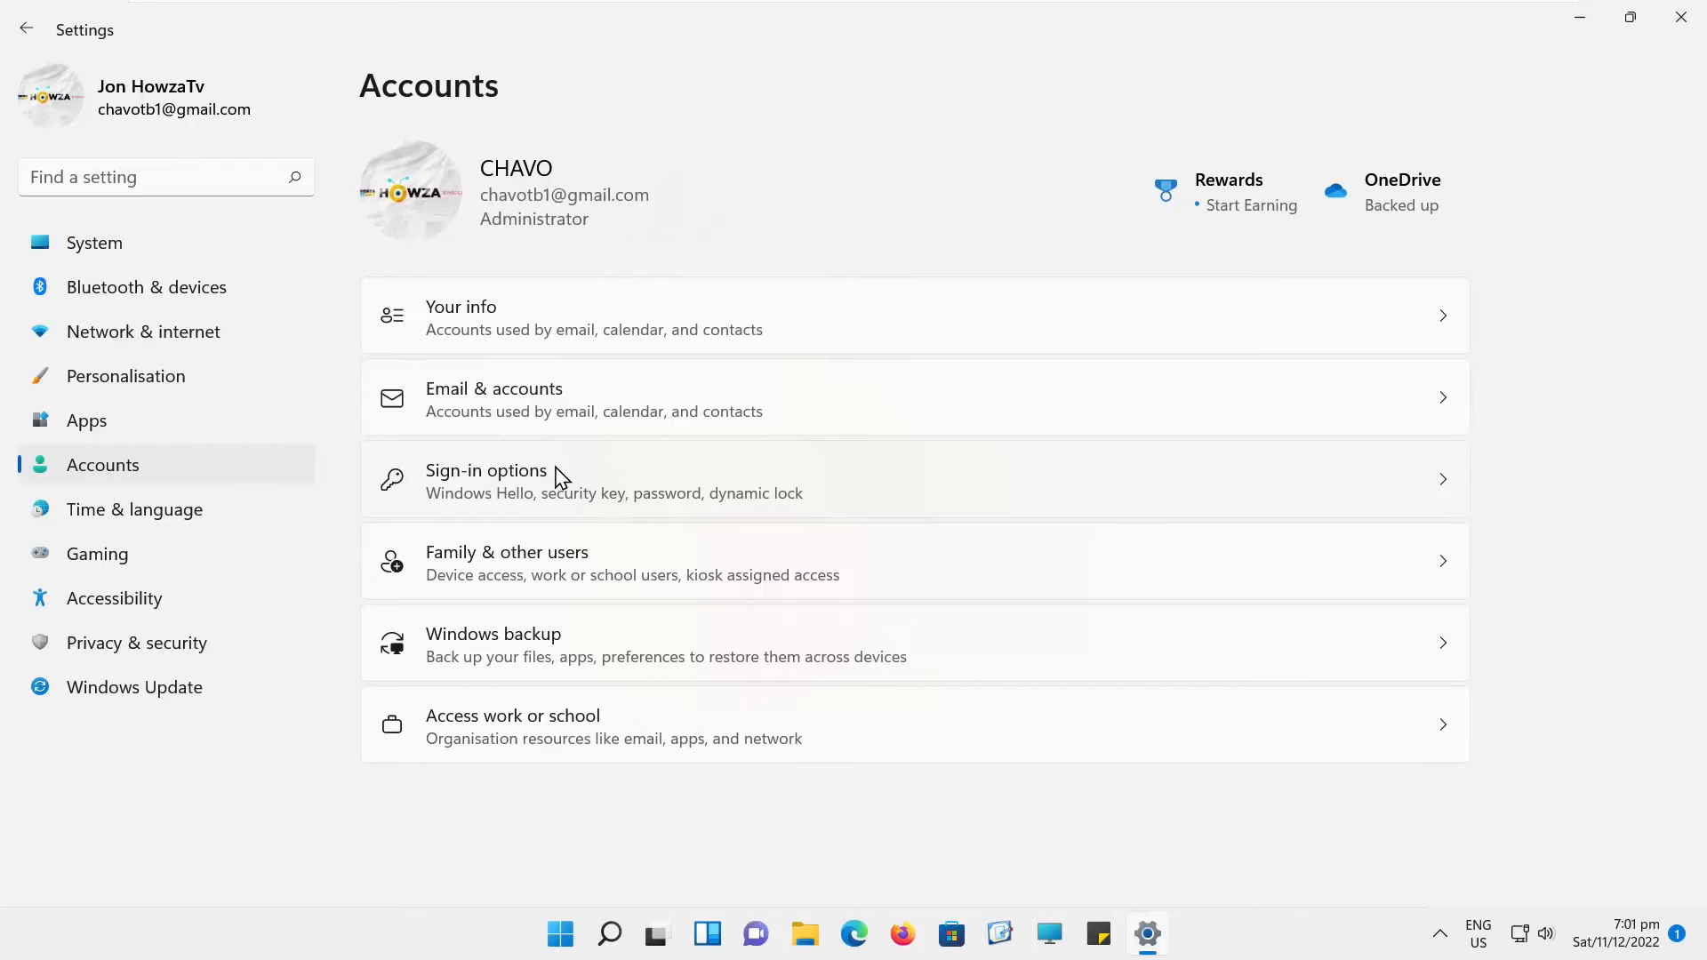
Open the Sign-in options page under Accounts.
left_click(521, 480)
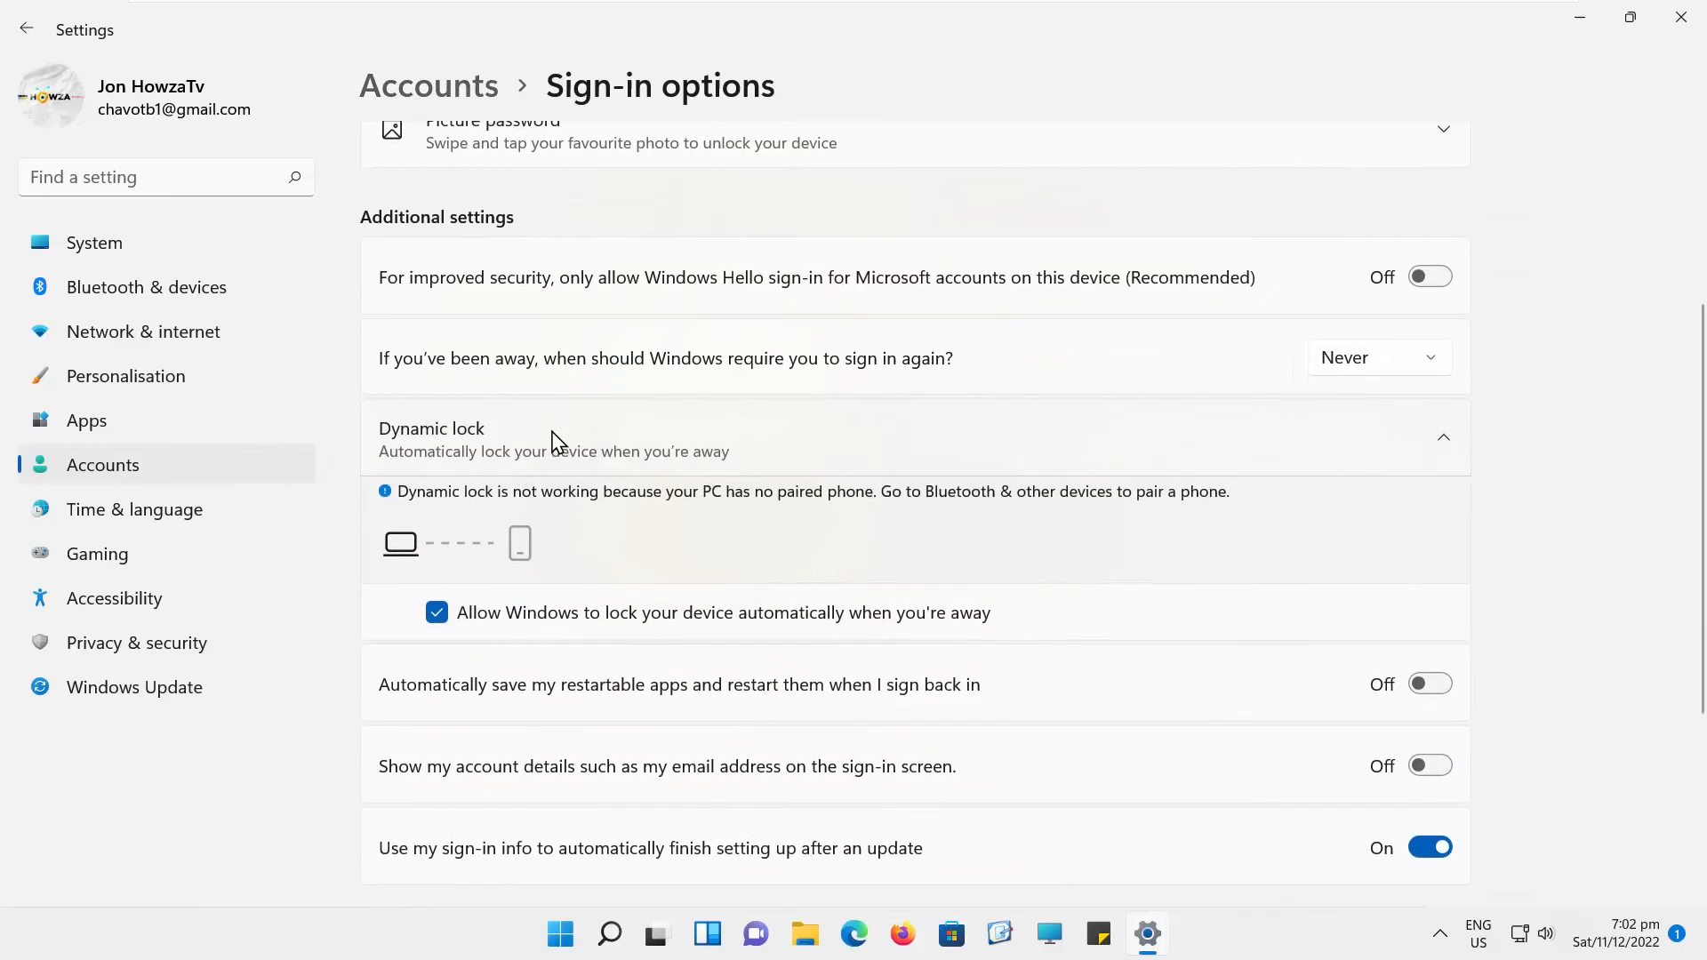
mouse_move(544, 628)
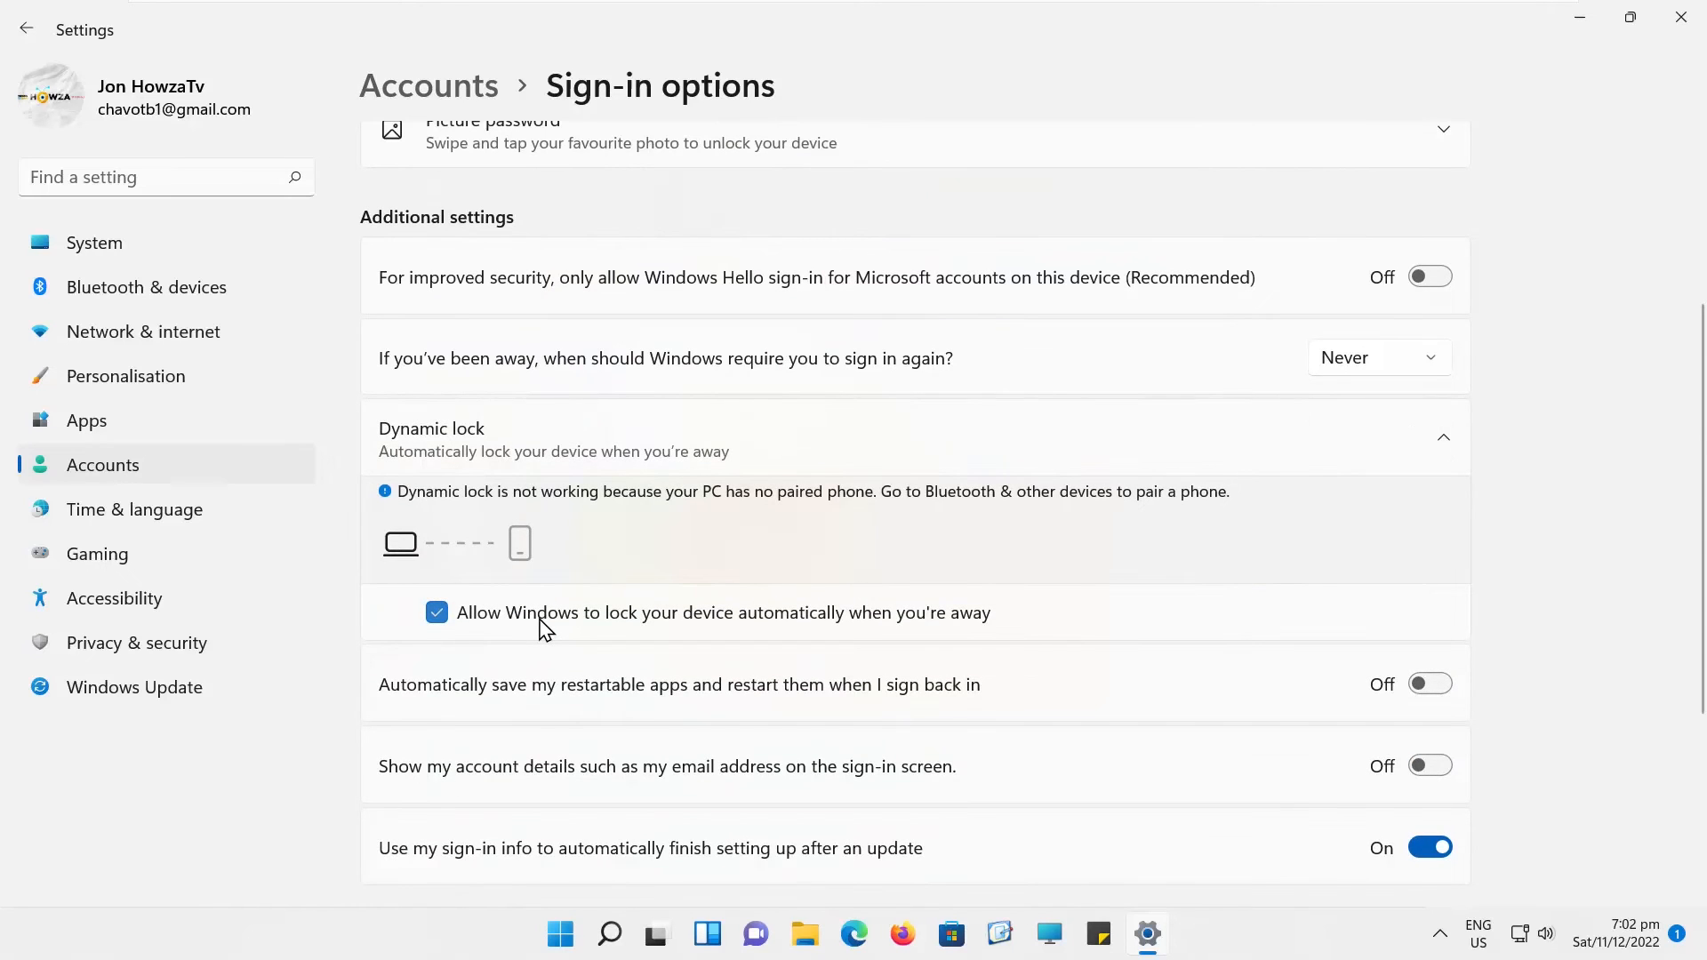
Under Dynamic lock, uncheck 'Allow Windows to lock your device automatically', then re-enable it.
left_click(436, 613)
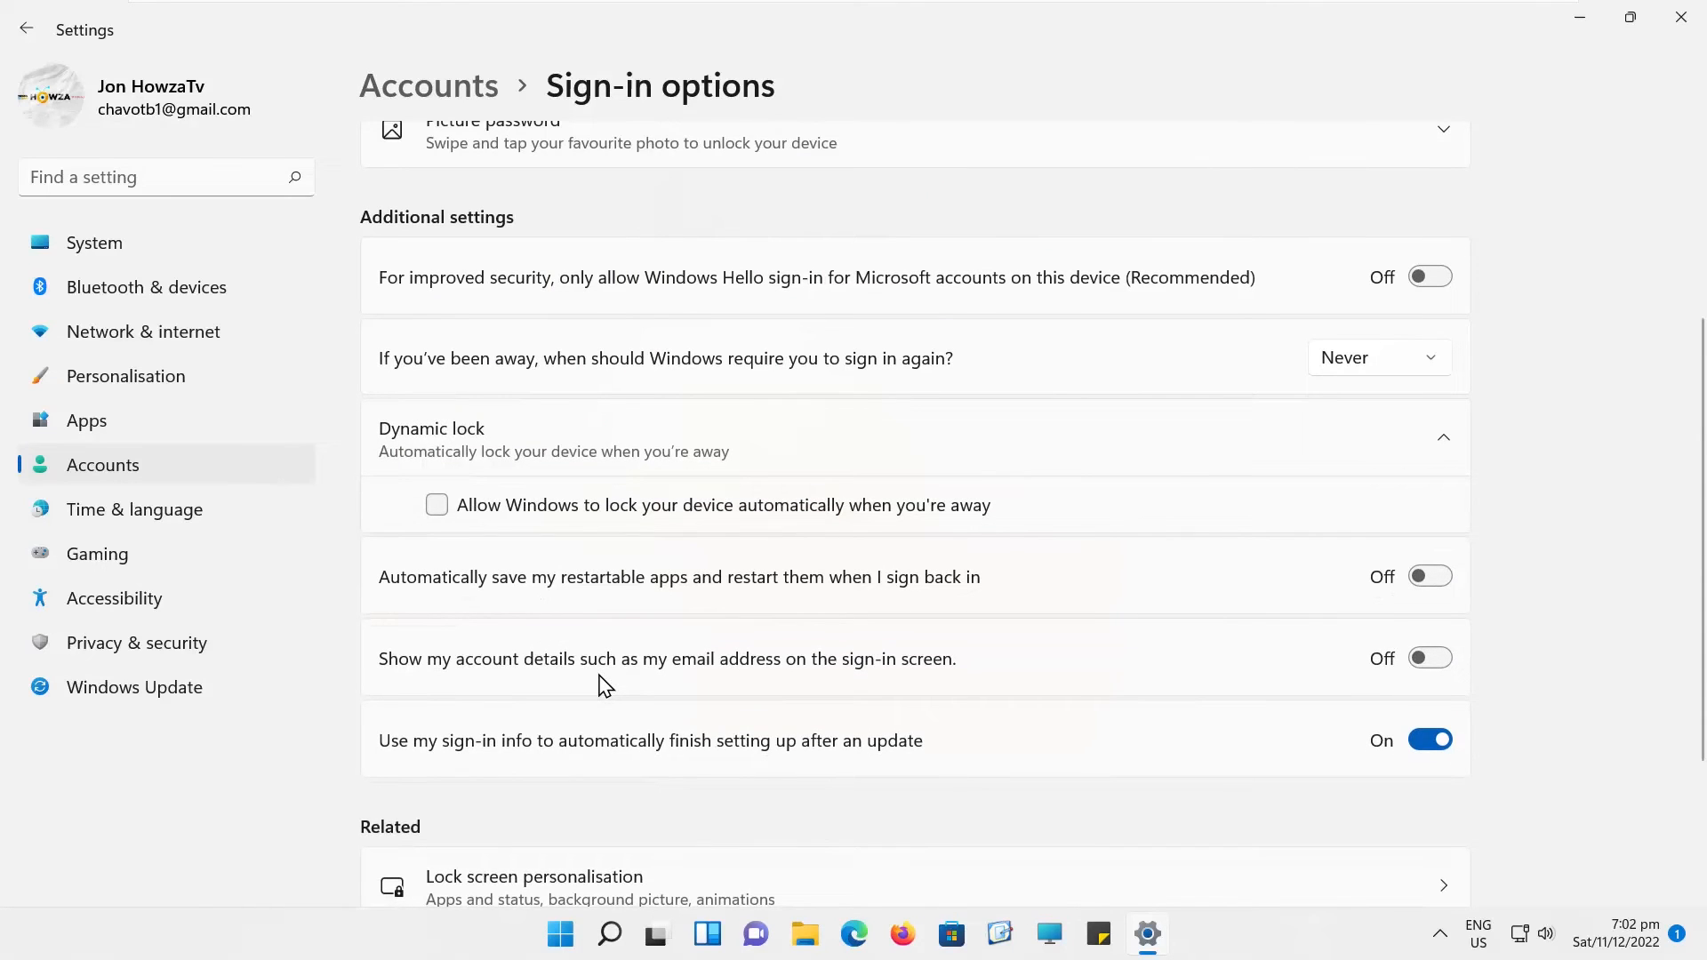
left_click(436, 504)
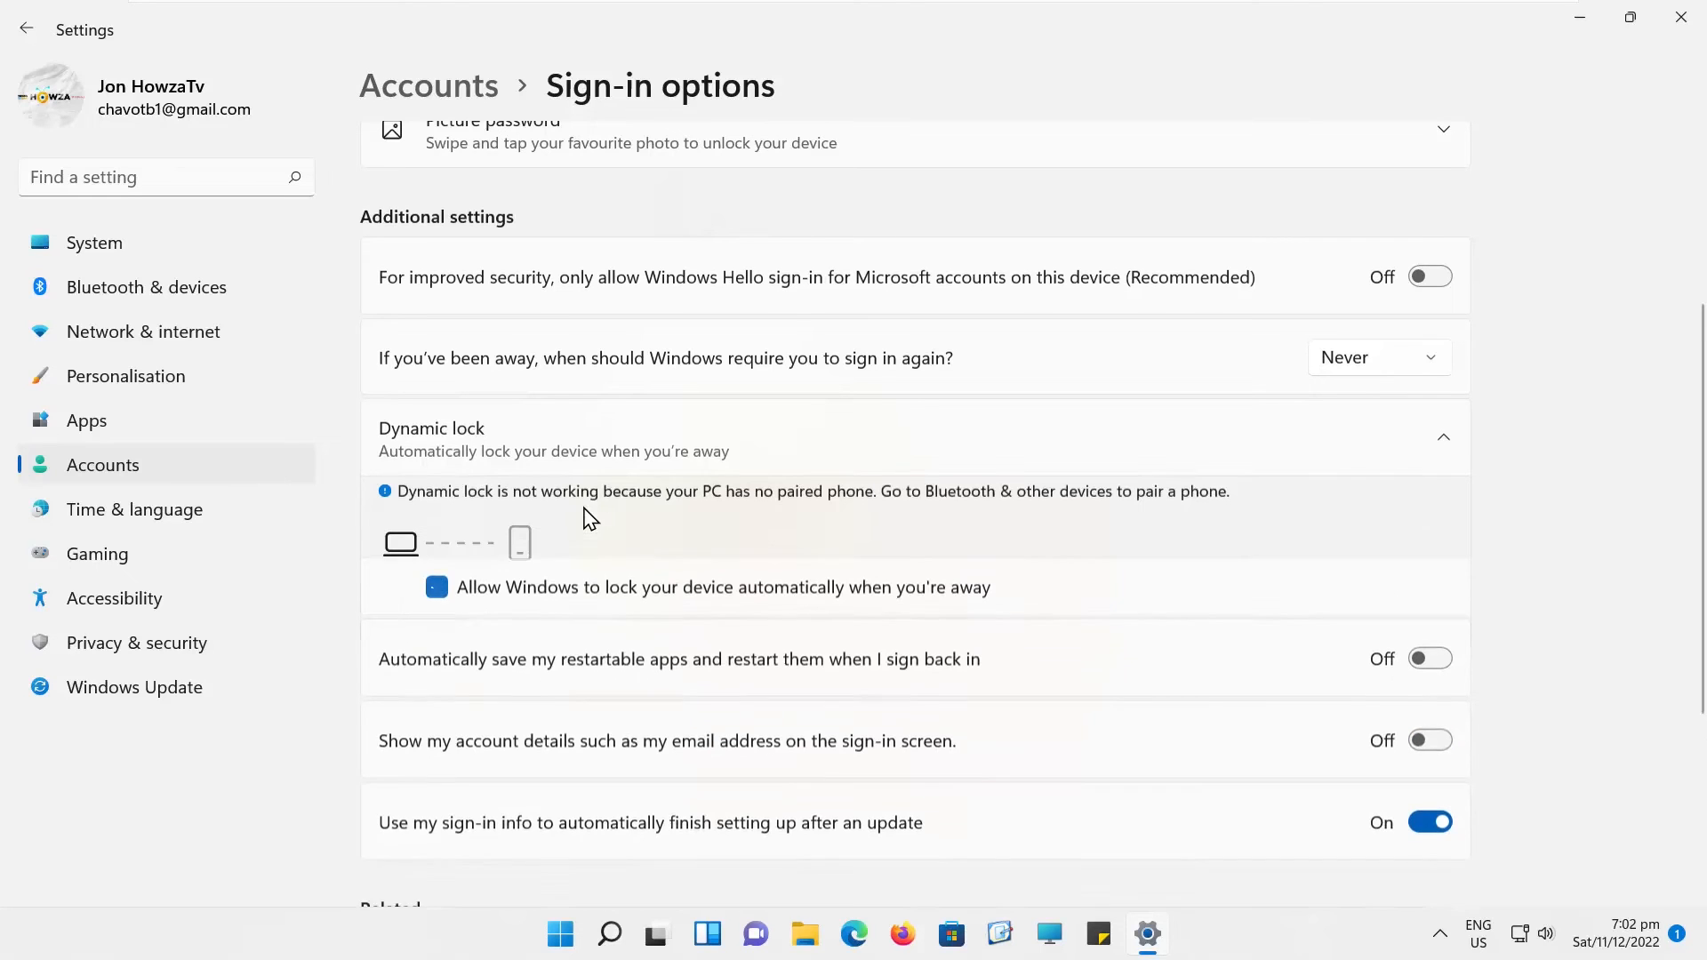
left_click(437, 611)
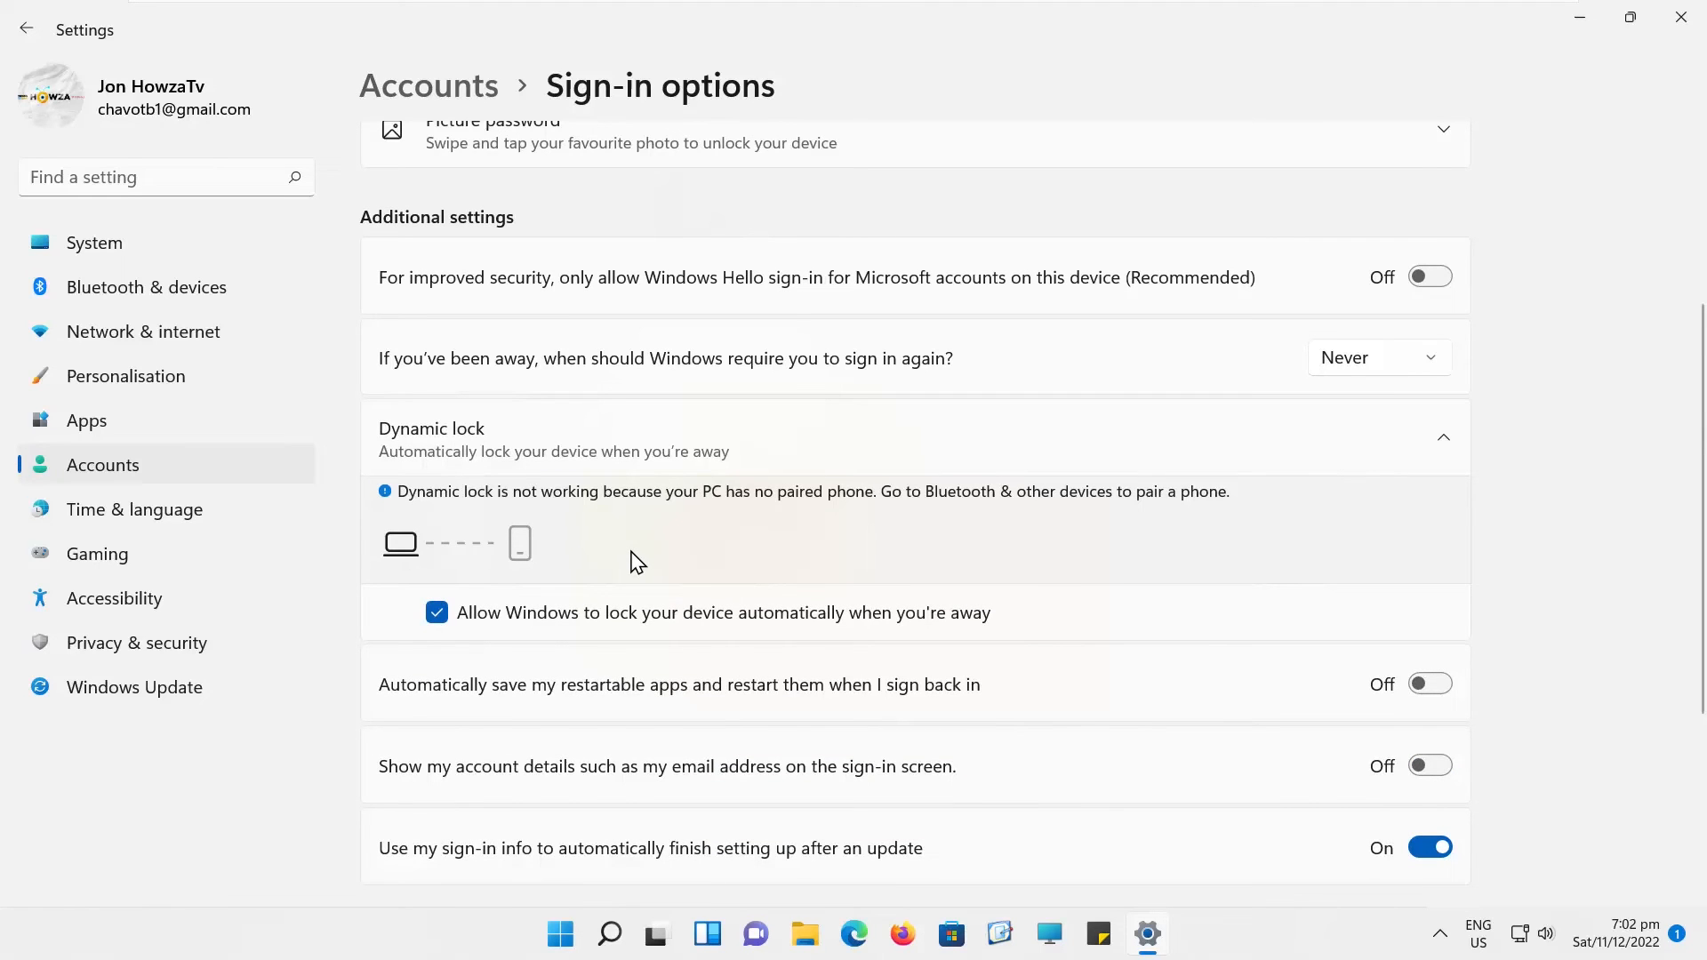